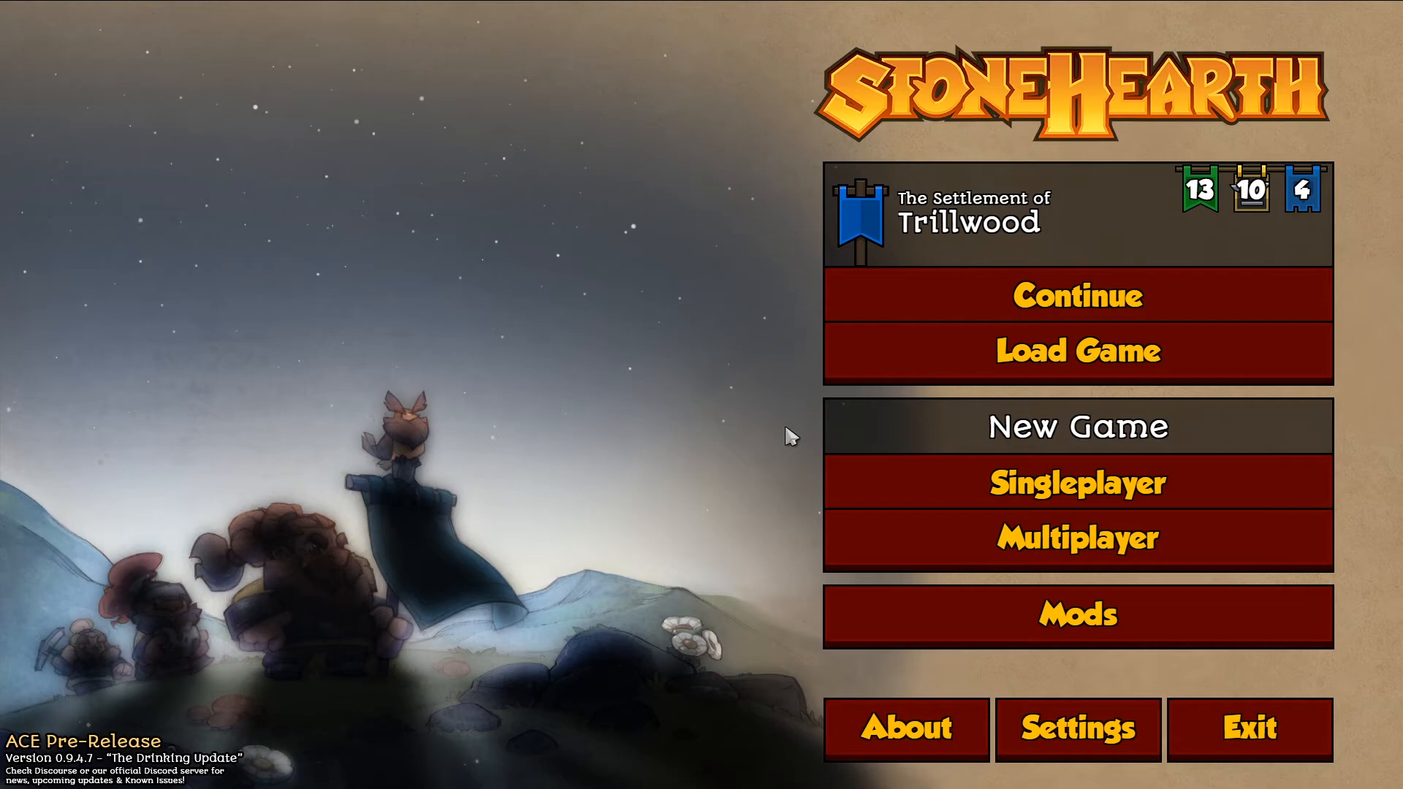
{"action": "mouse_move", "coordinate": [788, 440]}
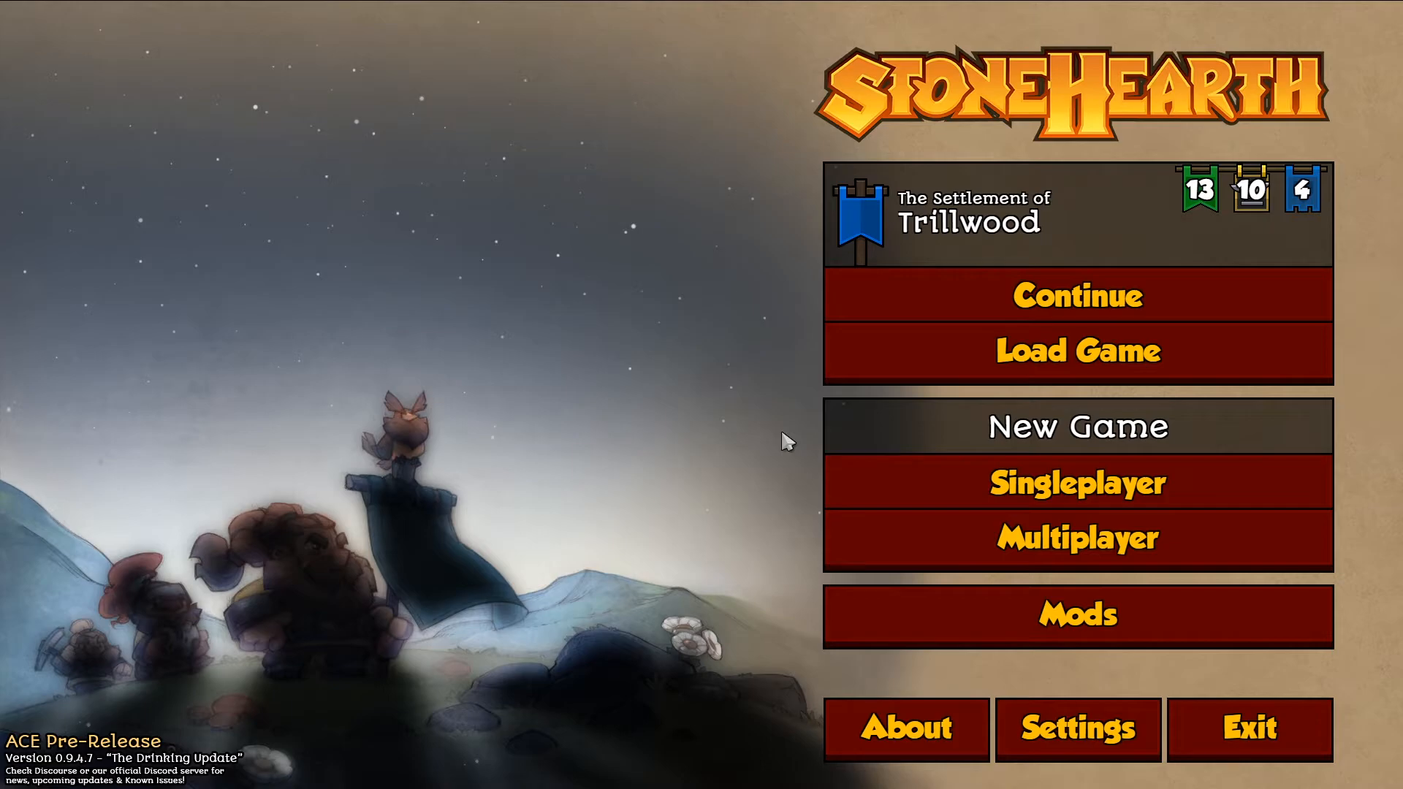
{"action": "mouse_move", "coordinate": [802, 434]}
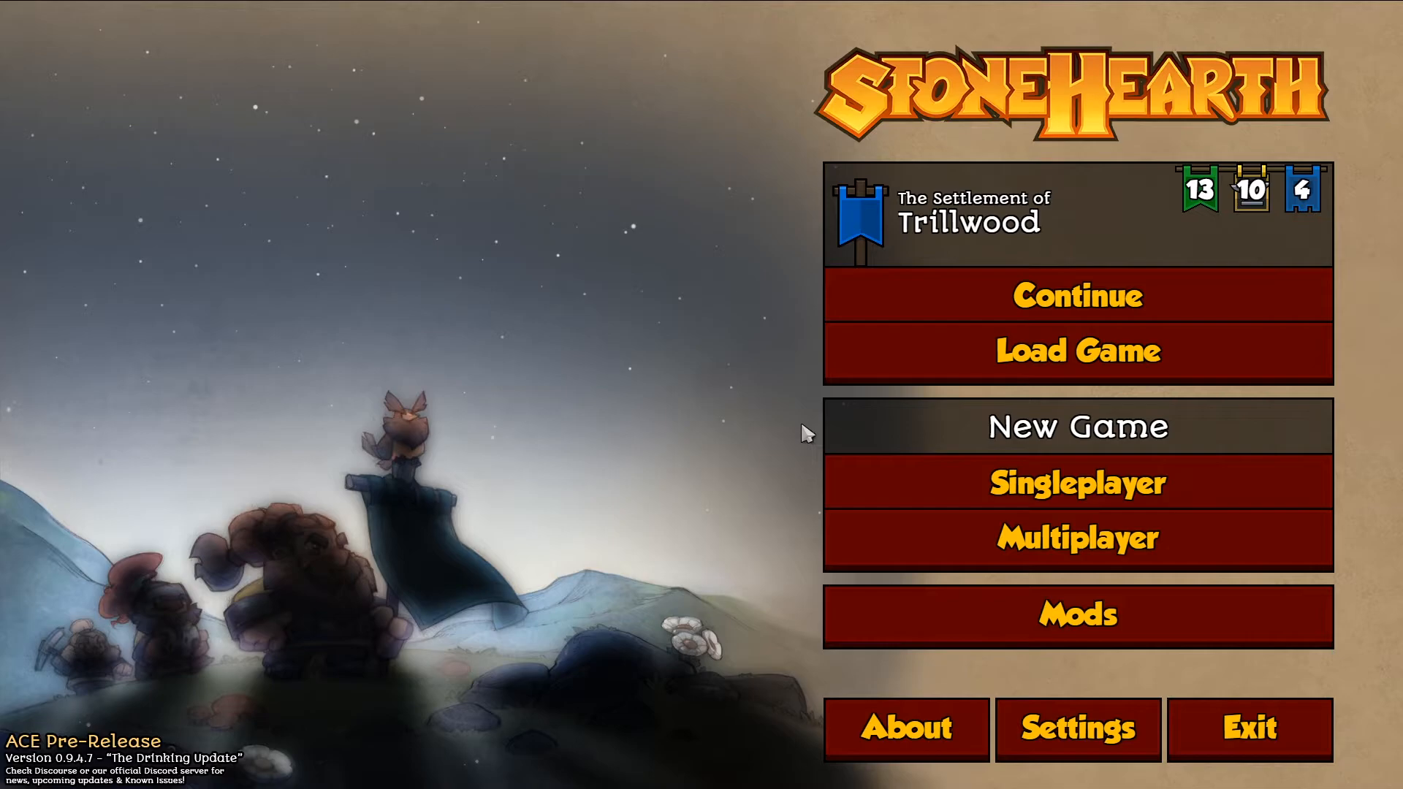
{"action": "mouse_move", "coordinate": [618, 331]}
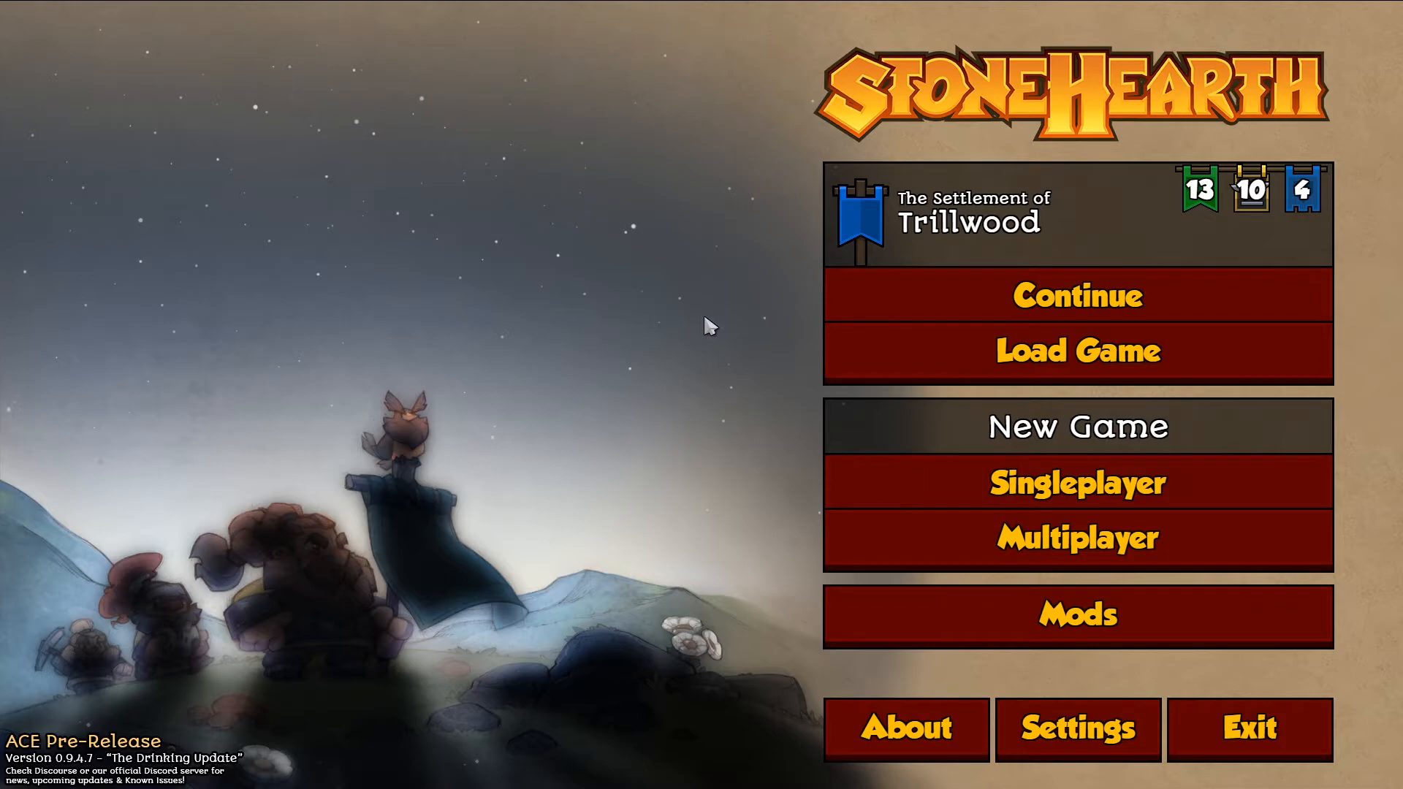
{"action": "mouse_move", "coordinate": [631, 295]}
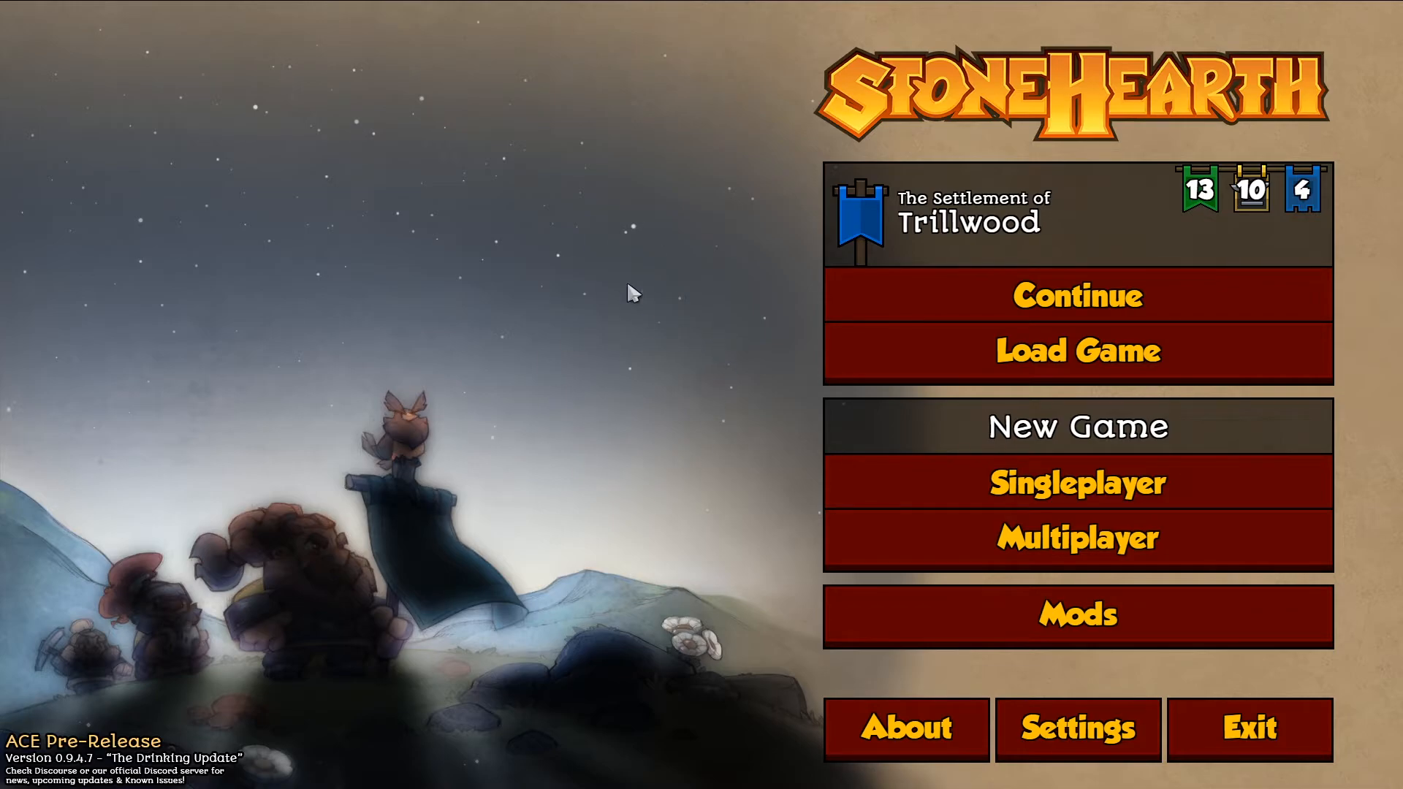
Step: Open the Mods screen listing six subscribed Workshop mods plus Northern Alliance and Rayya's Children
{"action": "left_click", "coordinate": [1077, 615]}
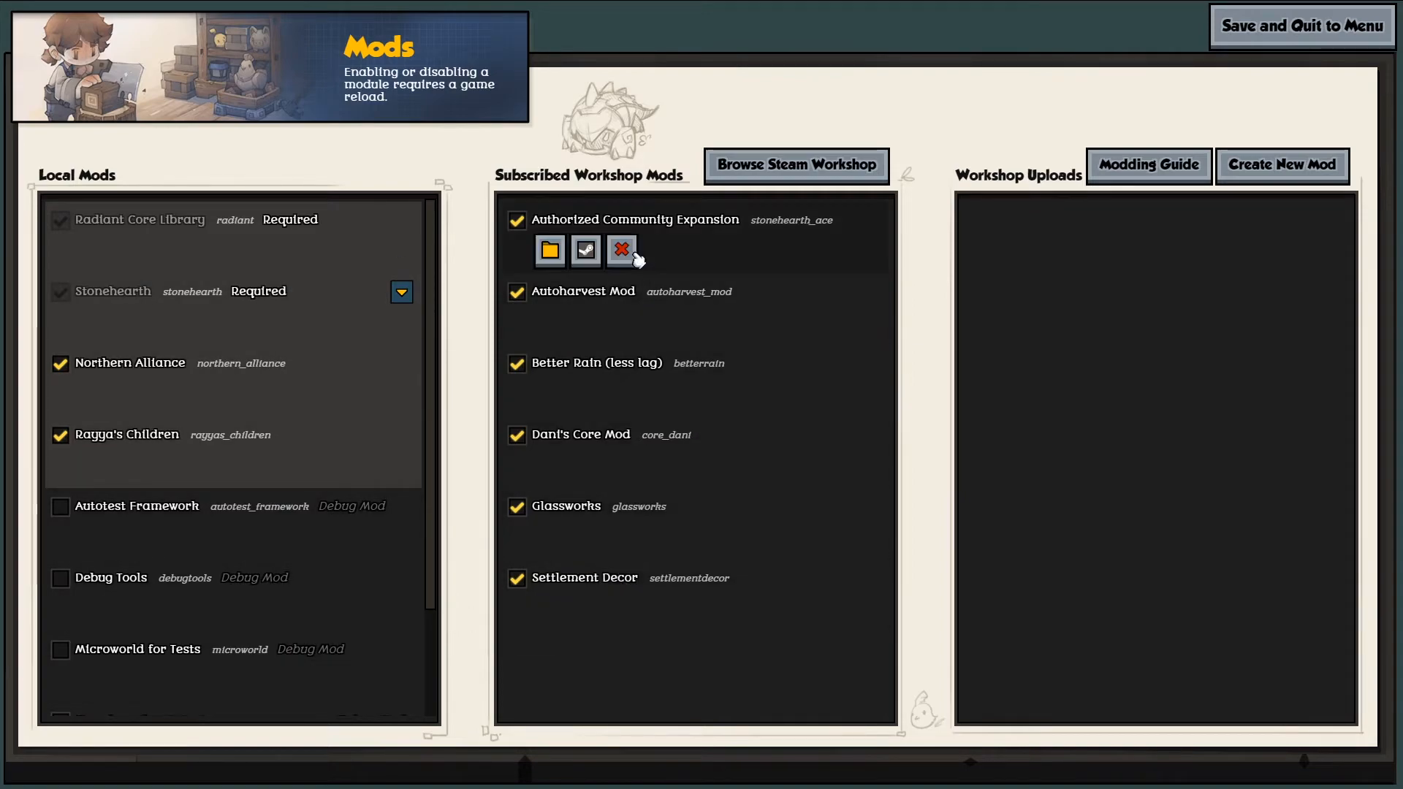
{"action": "mouse_move", "coordinate": [694, 671]}
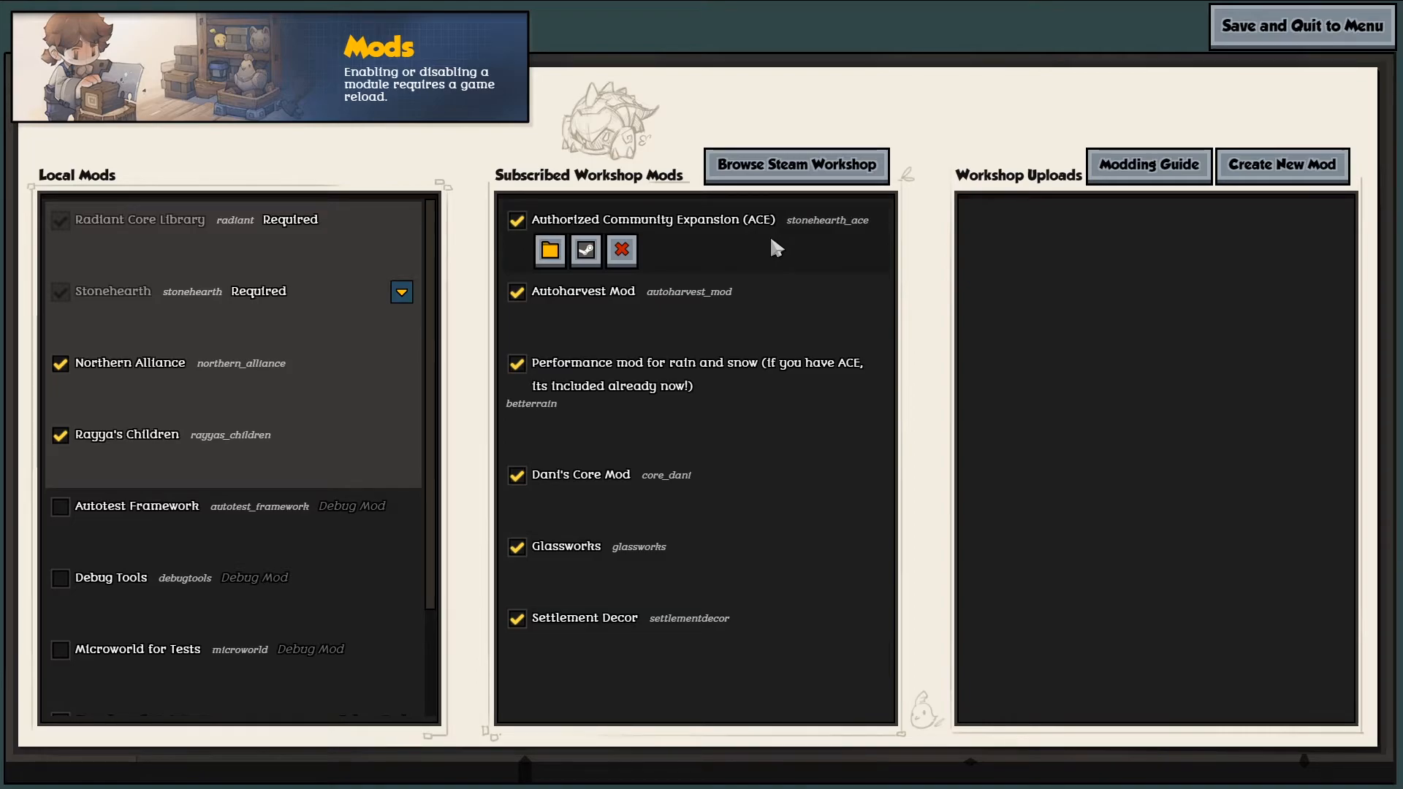
{"action": "mouse_move", "coordinate": [808, 375]}
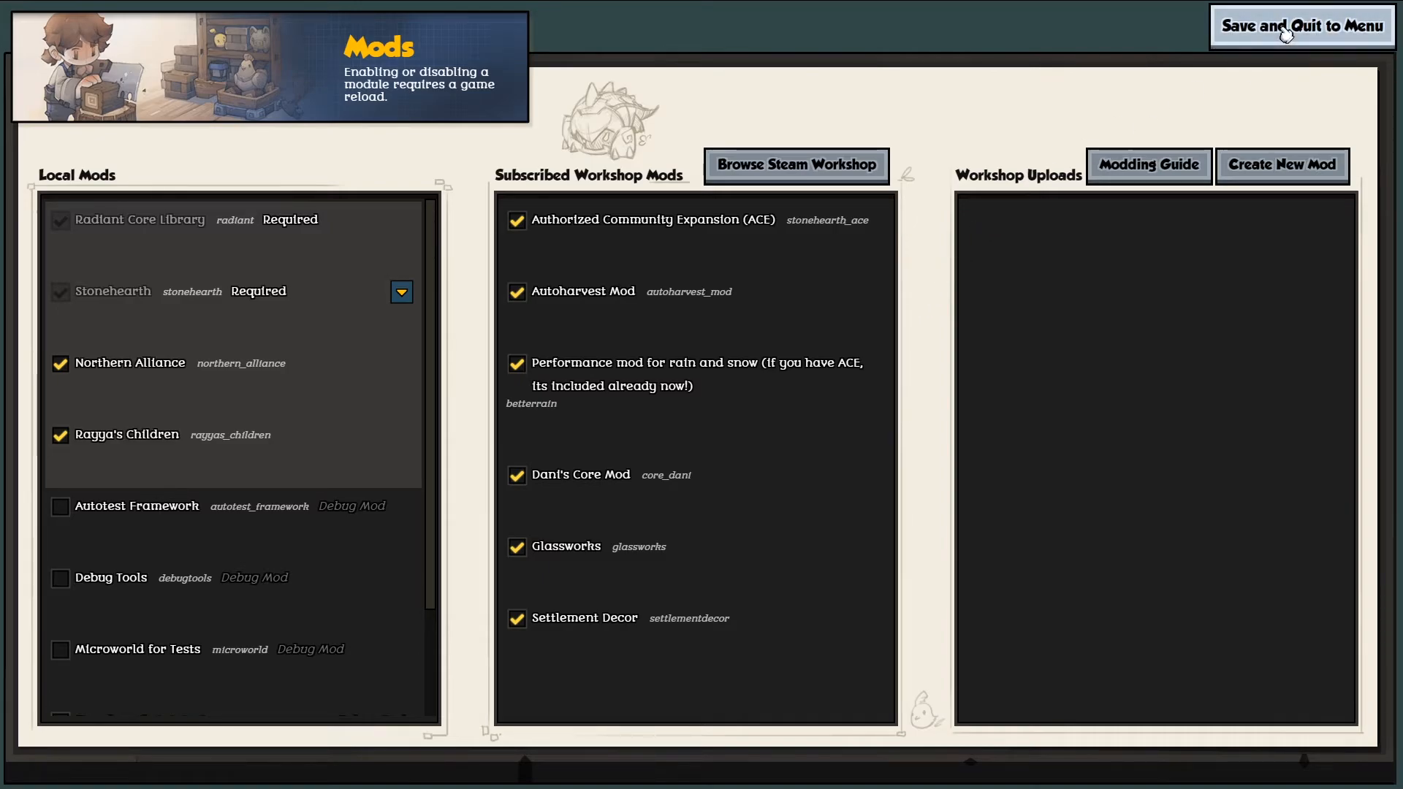
{"action": "mouse_move", "coordinate": [564, 273]}
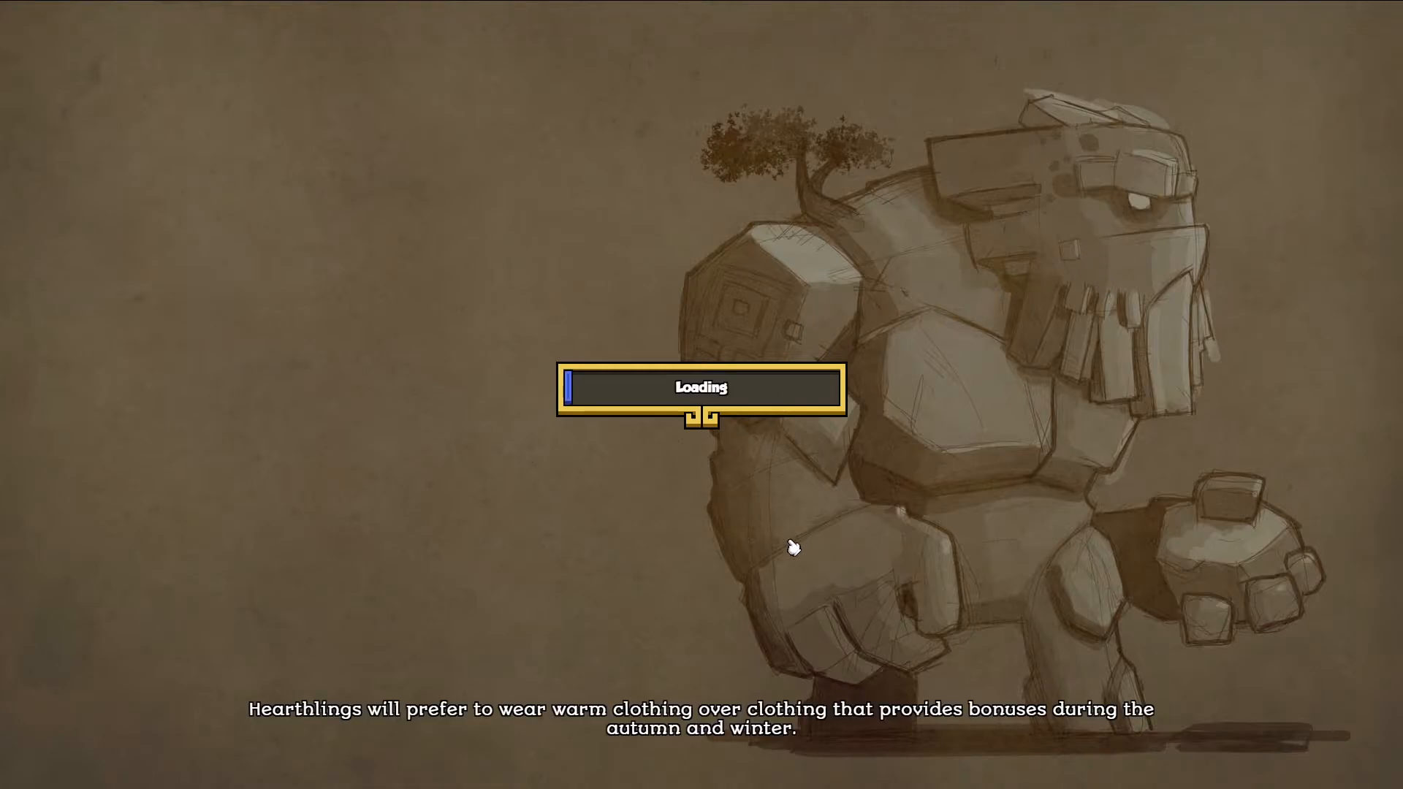
{"action": "mouse_move", "coordinate": [674, 519]}
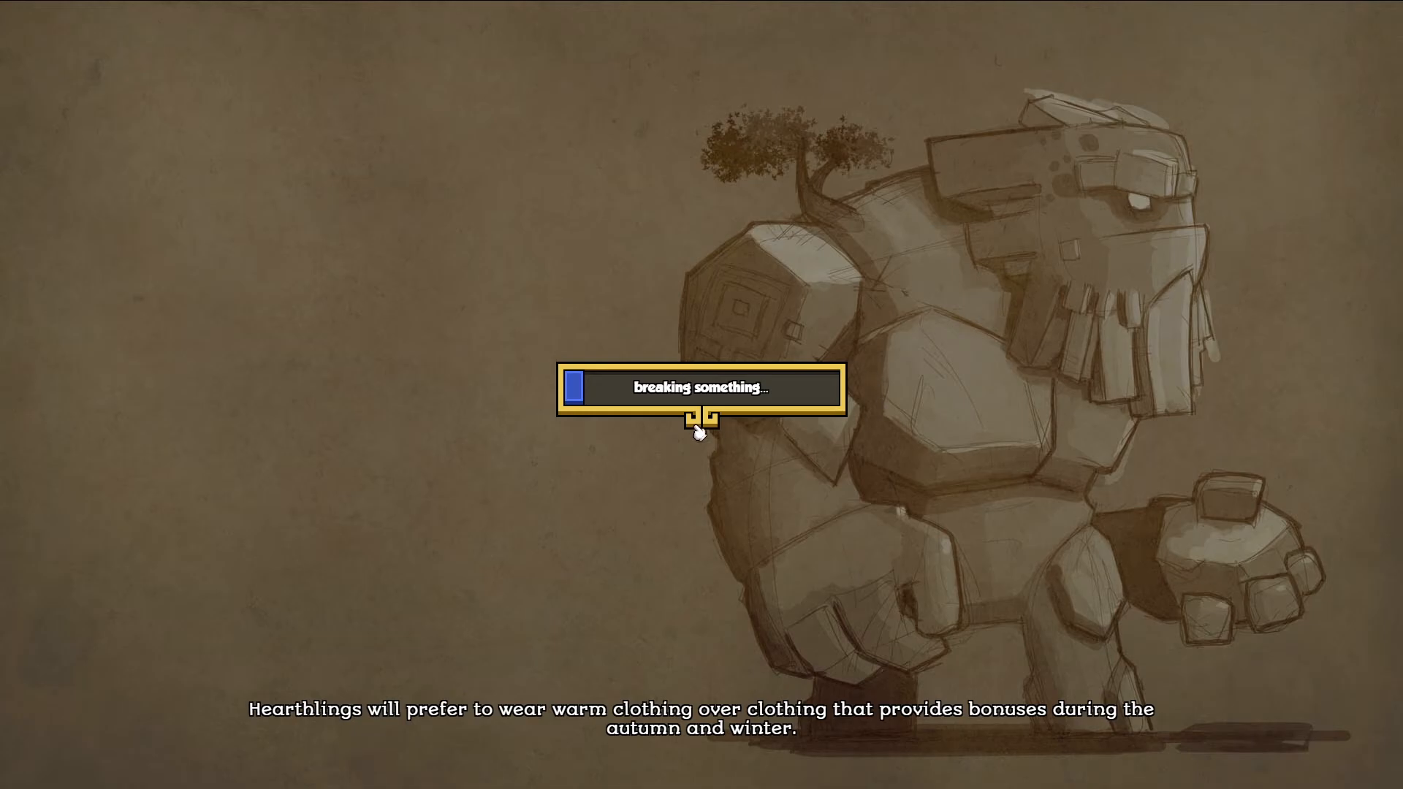
{"action": "mouse_move", "coordinate": [595, 483]}
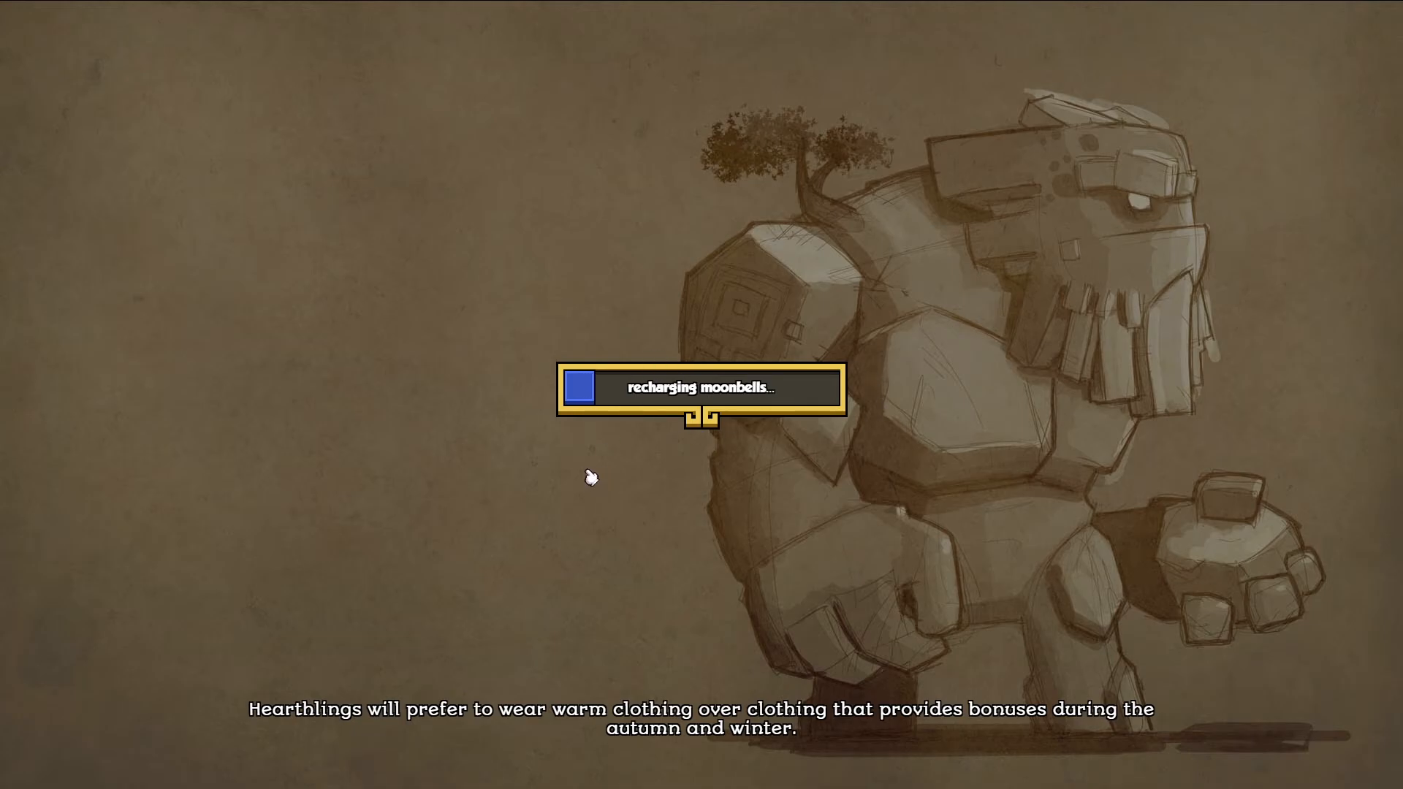
{"action": "mouse_move", "coordinate": [773, 228]}
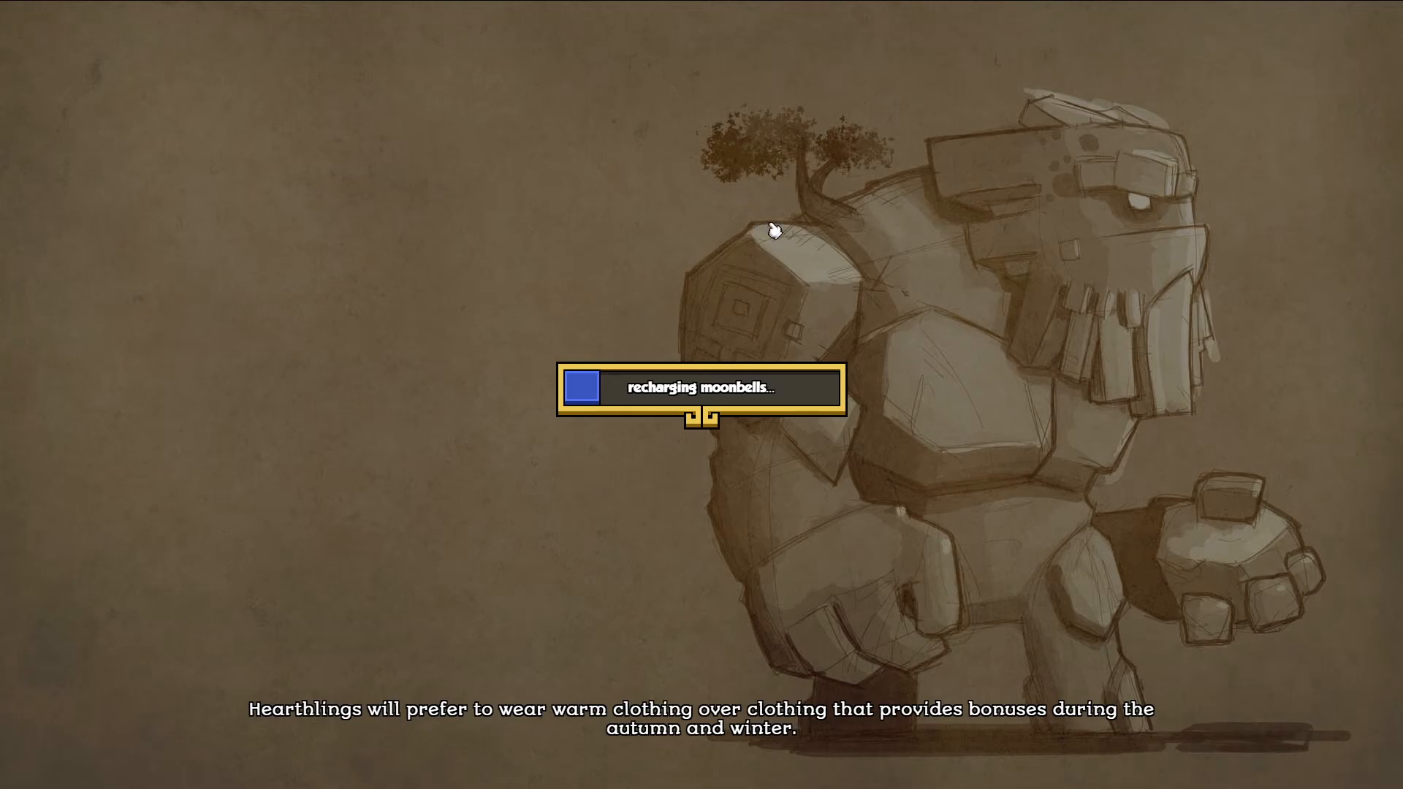